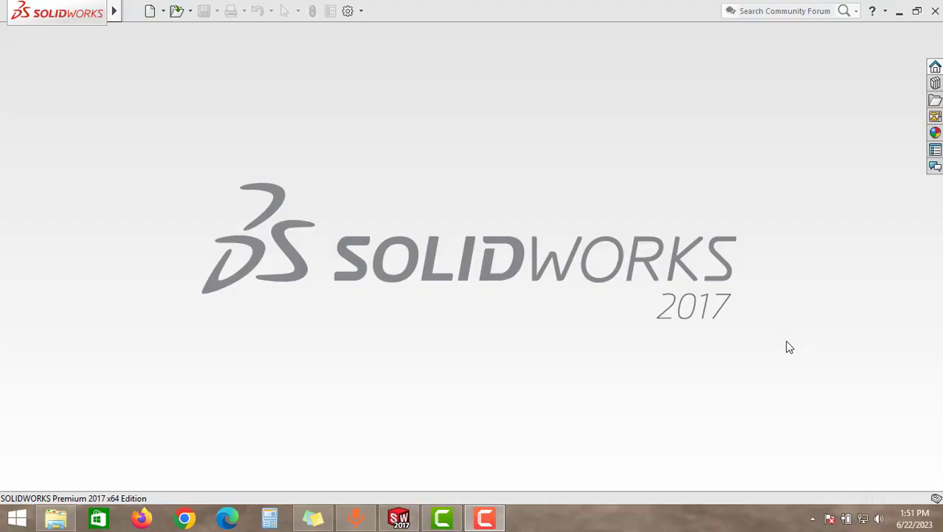
mouse_move(795, 342)
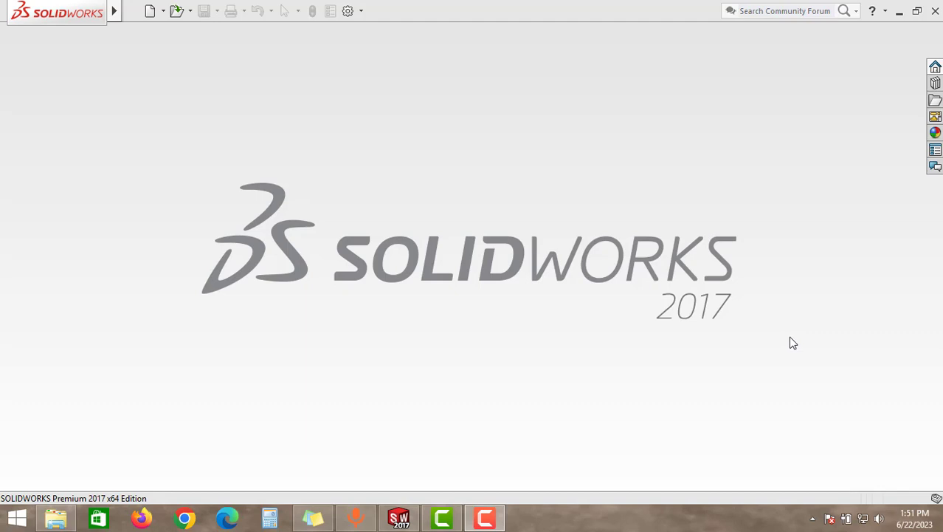
mouse_move(791, 347)
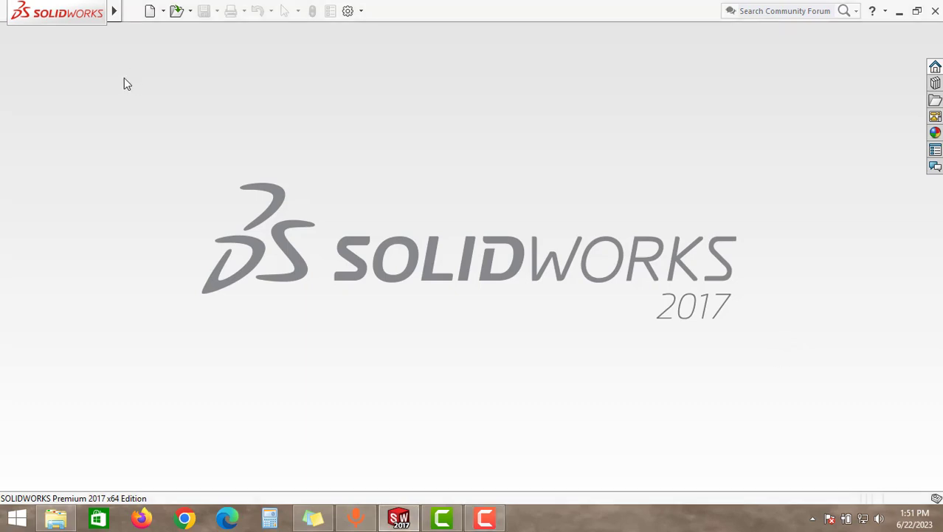
- Create a new Drawing document (Draw2) from File > New
click(116, 10)
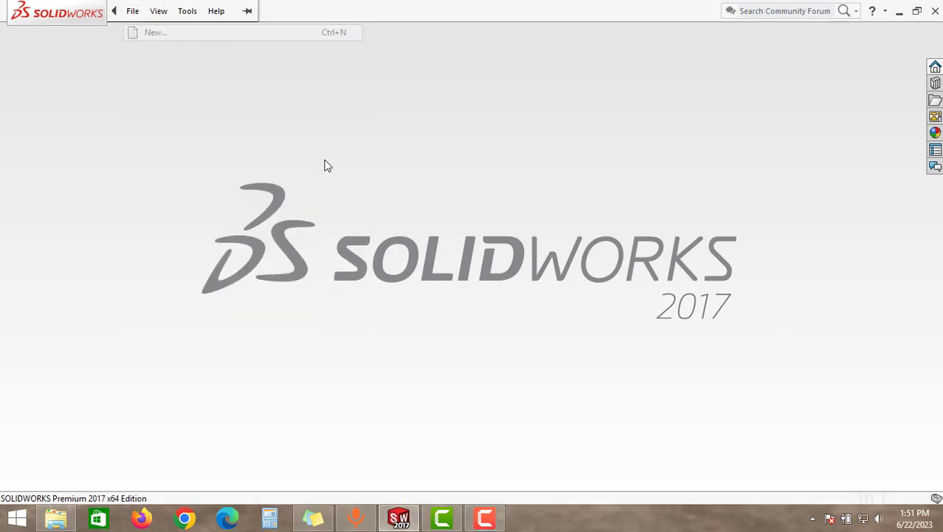
click(154, 32)
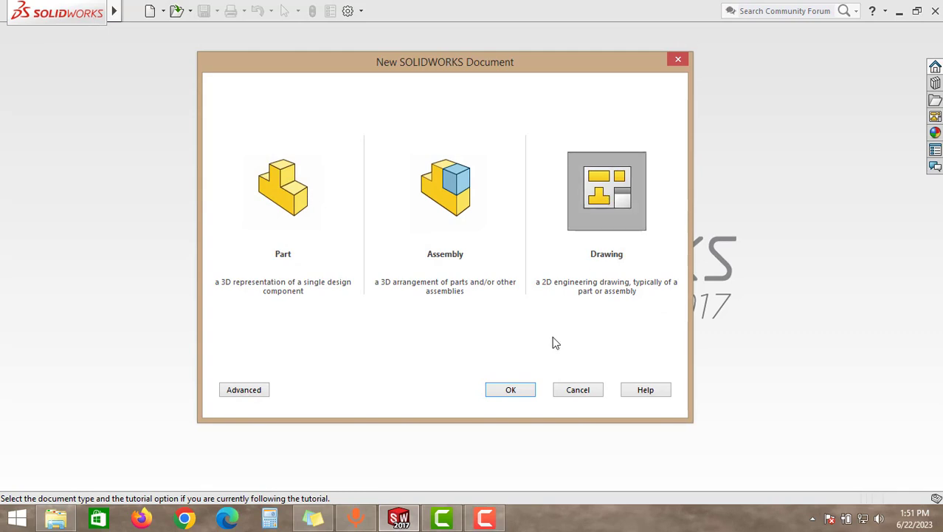
click(511, 390)
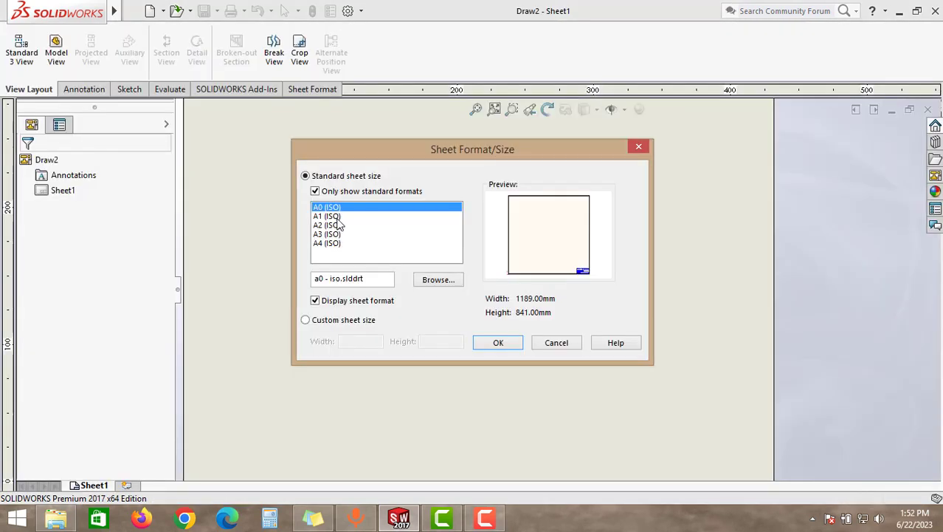
- Preview A1 and A4, then set the sheet to A0 (ISO) with its format shown
click(325, 216)
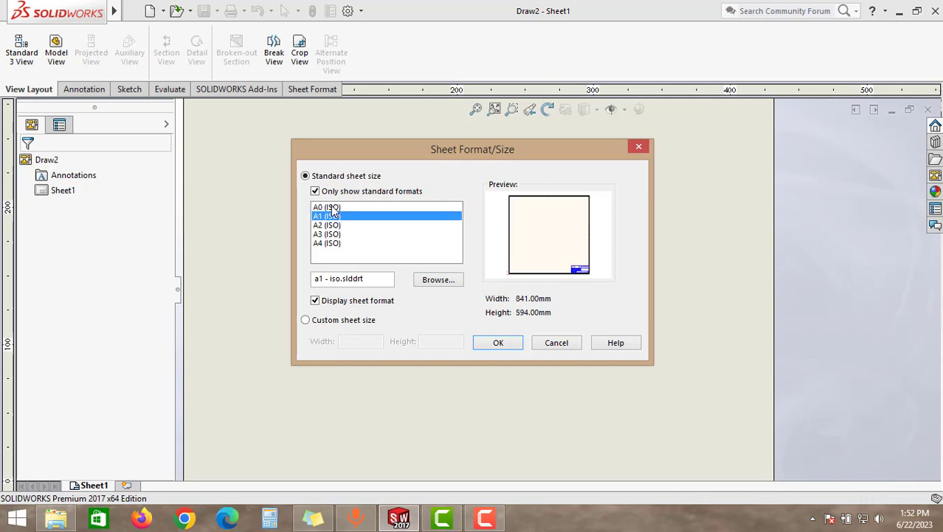
click(328, 243)
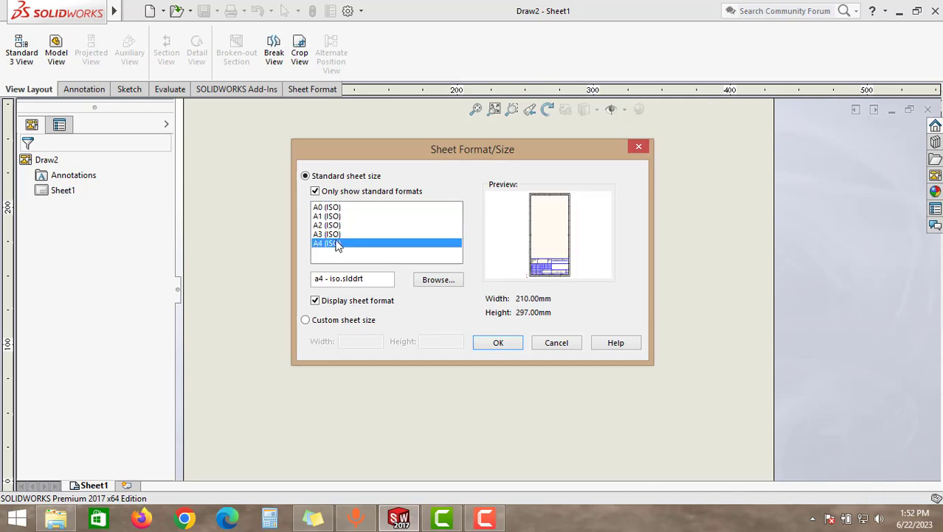
click(328, 206)
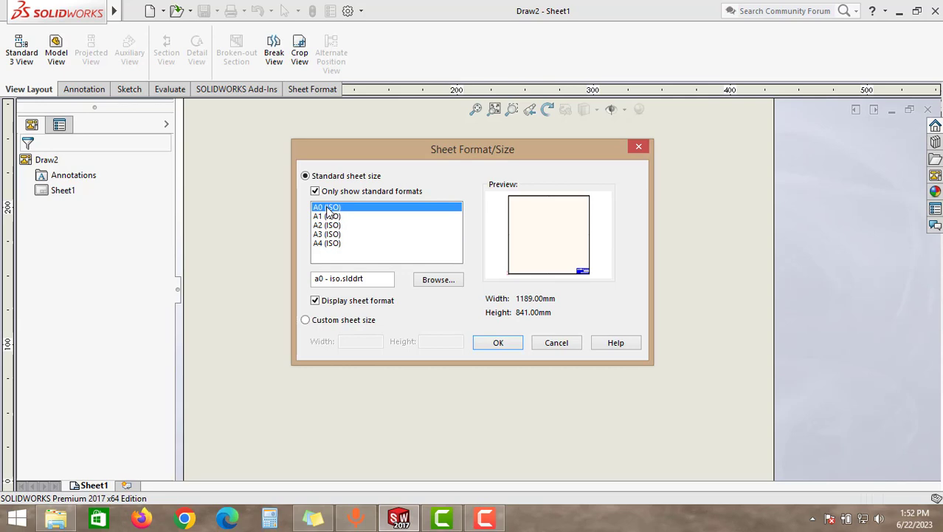
click(497, 341)
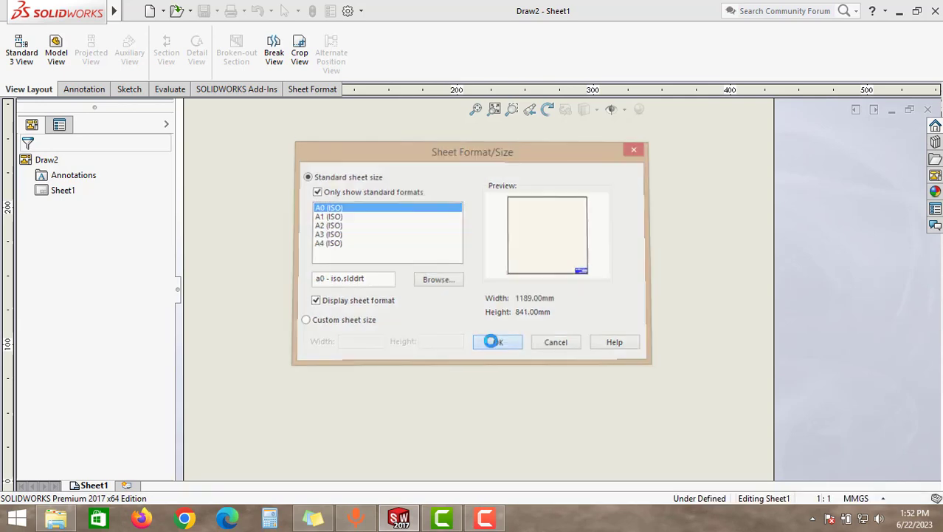
click(498, 341)
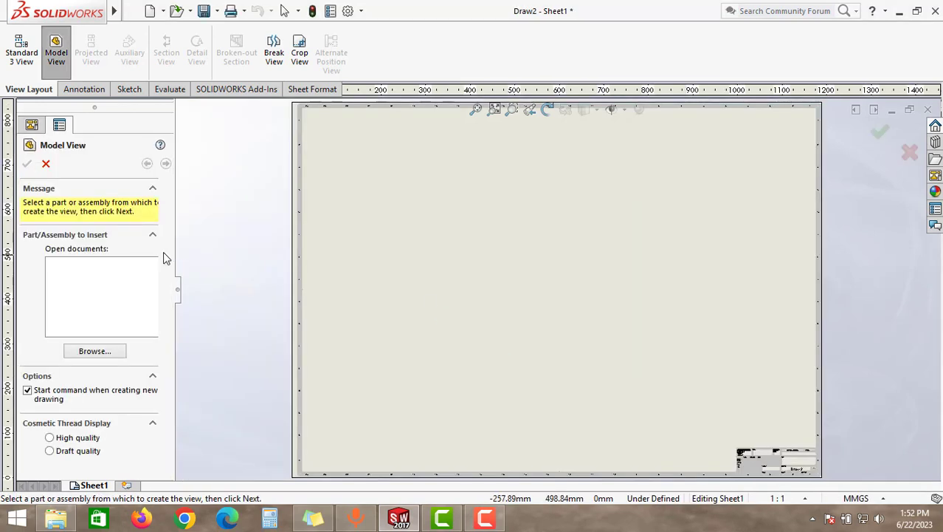
- Leave Model View and bring up Sheet1's Properties from the FeatureManager tree
click(46, 163)
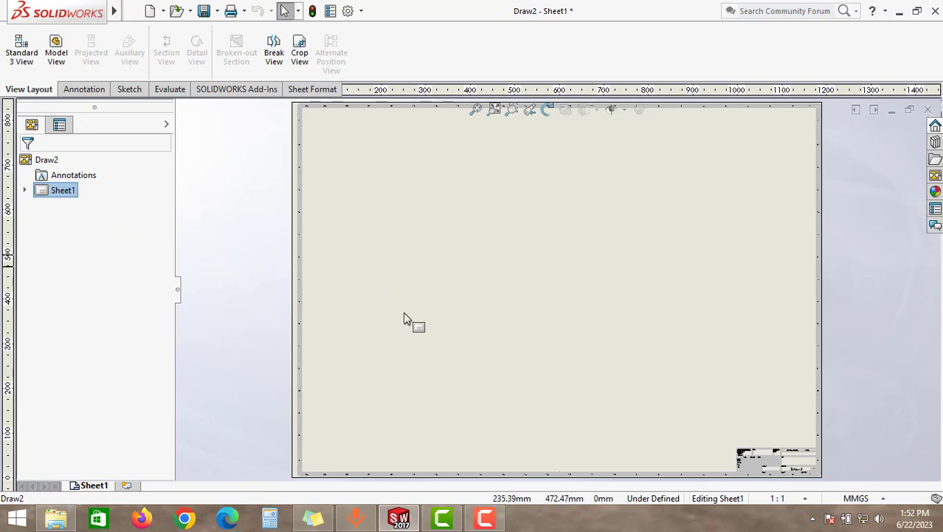
mouse_move(360, 265)
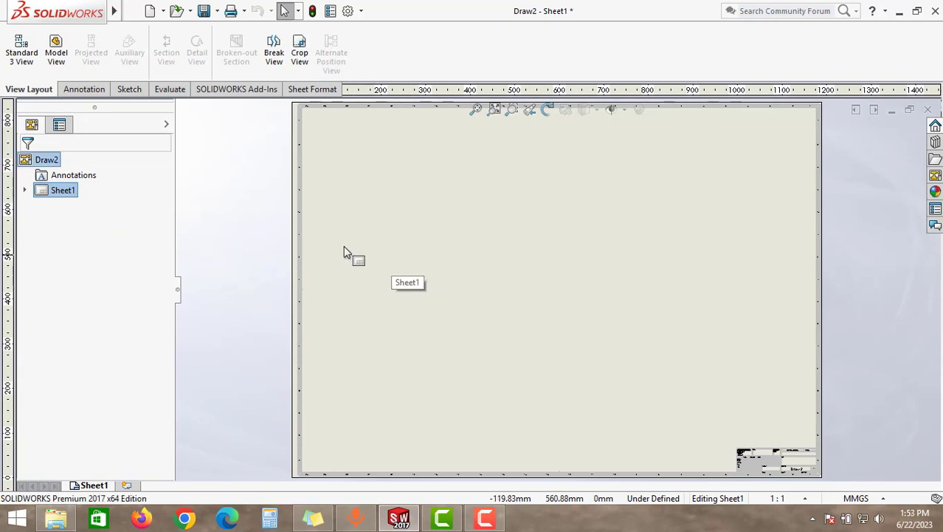
click(62, 189)
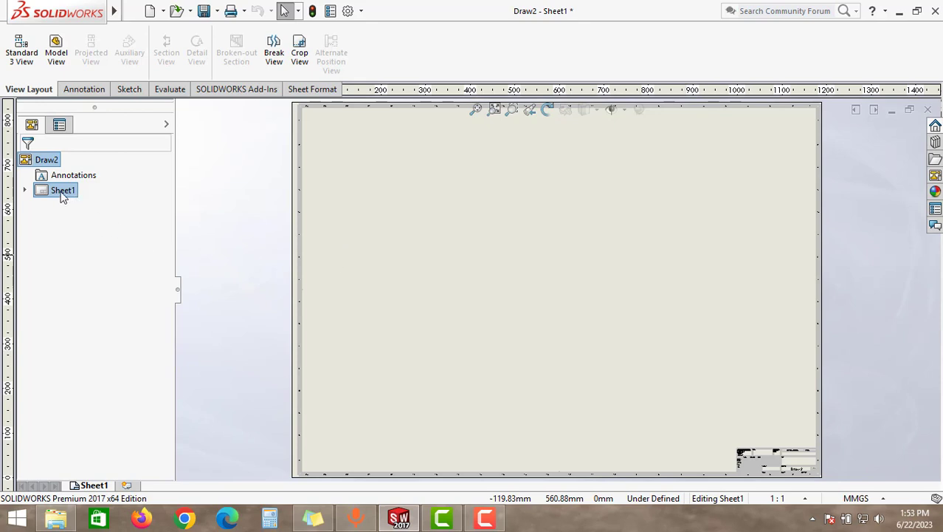
right_click(61, 189)
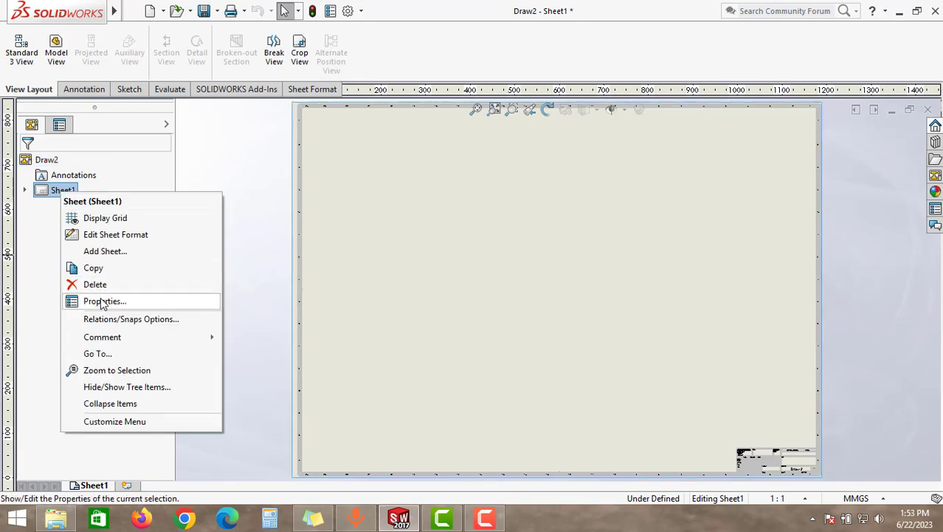
click(103, 301)
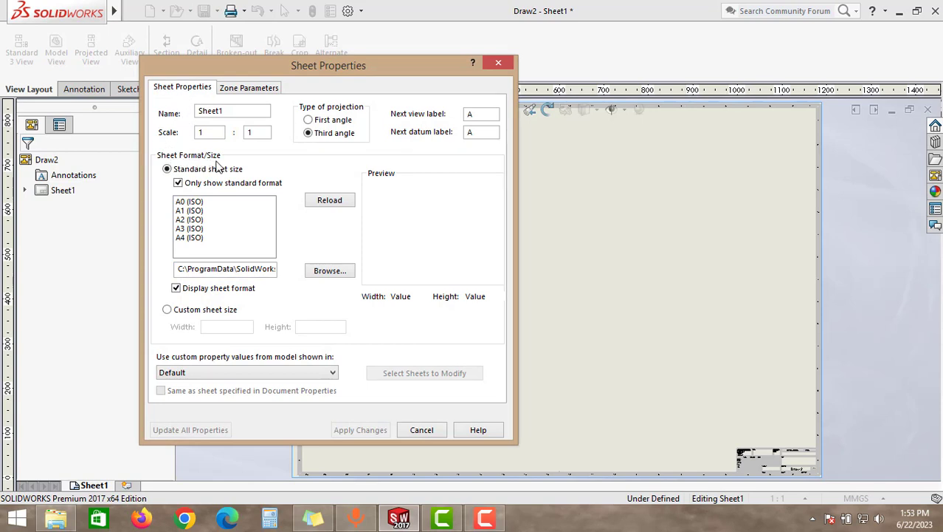
- Set Sheet1 to standard A4 (ISO), 210 × 297 mm portrait, with sheet format displayed, and apply
click(190, 200)
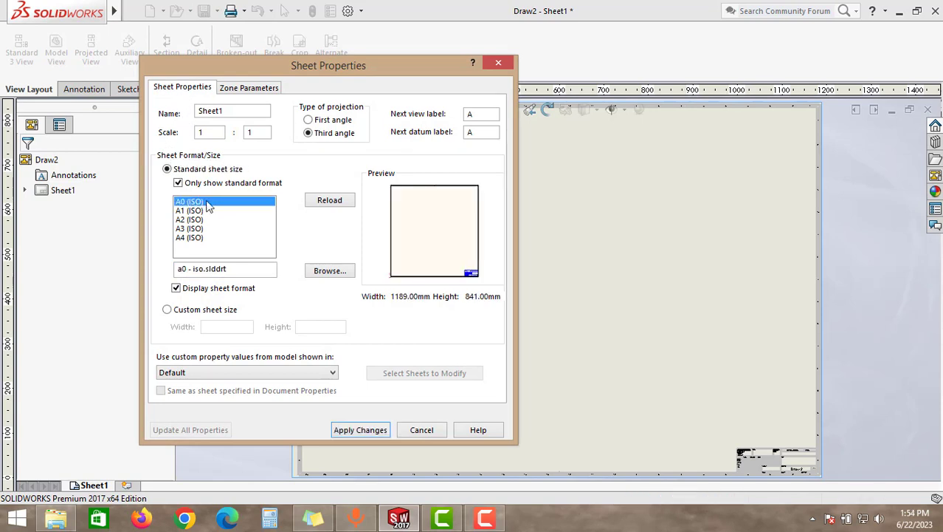
click(190, 236)
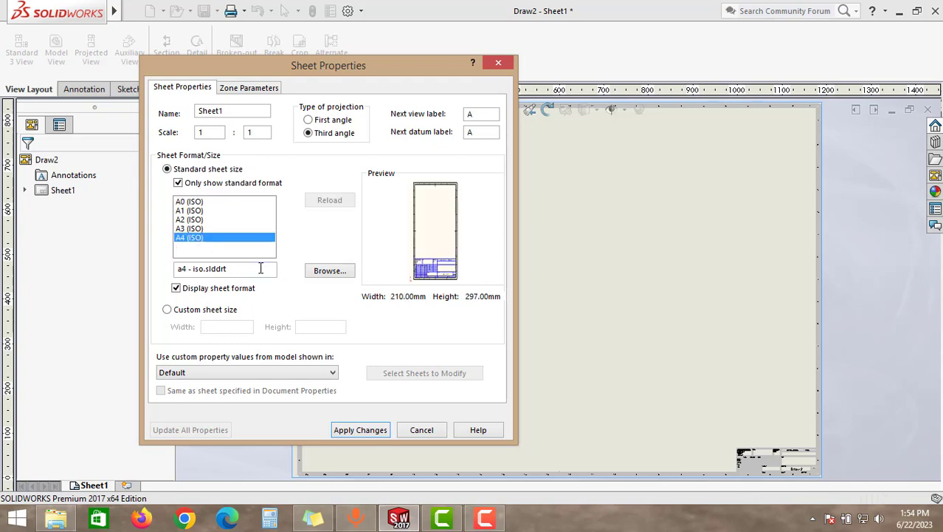
click(165, 310)
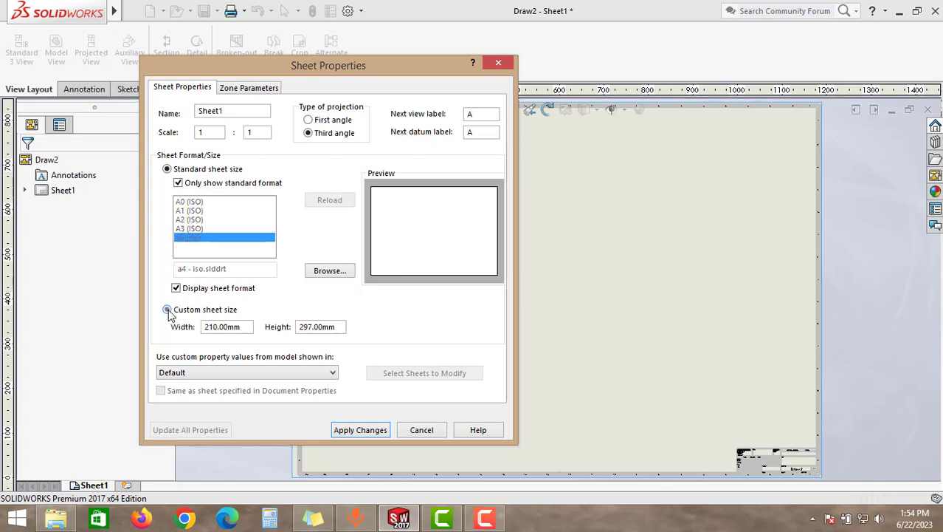
click(166, 310)
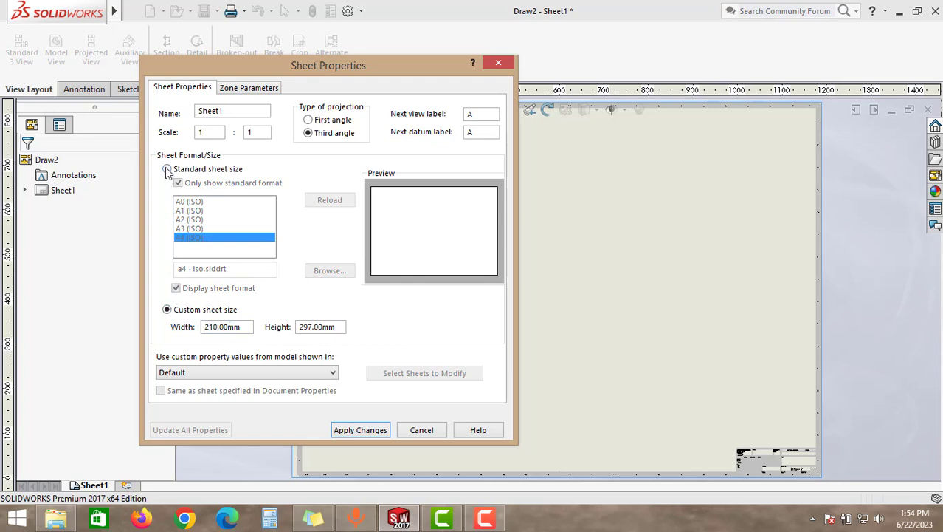
click(165, 169)
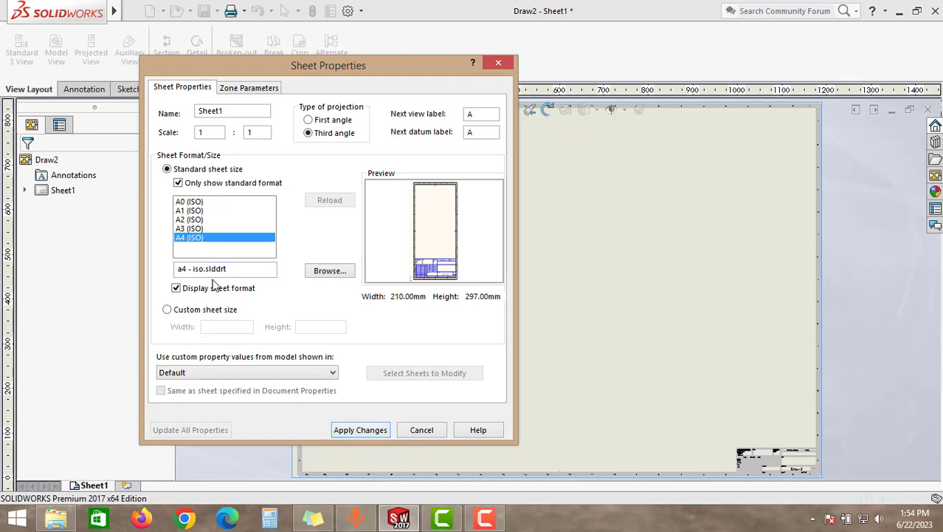
click(361, 429)
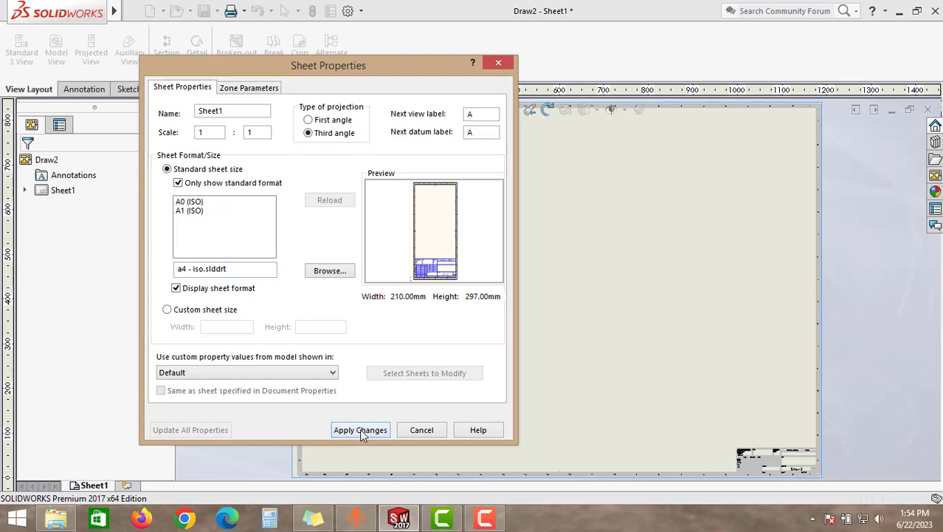
click(360, 428)
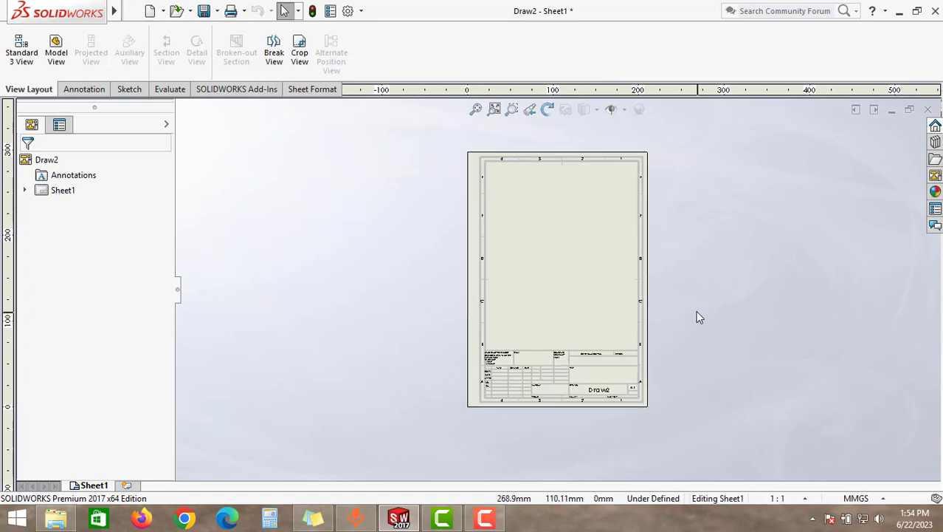
mouse_move(686, 308)
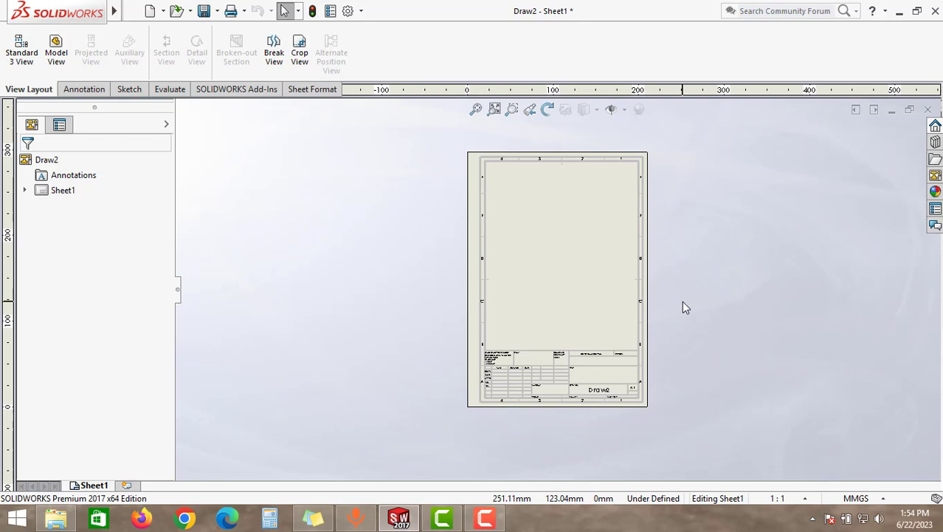
mouse_move(697, 292)
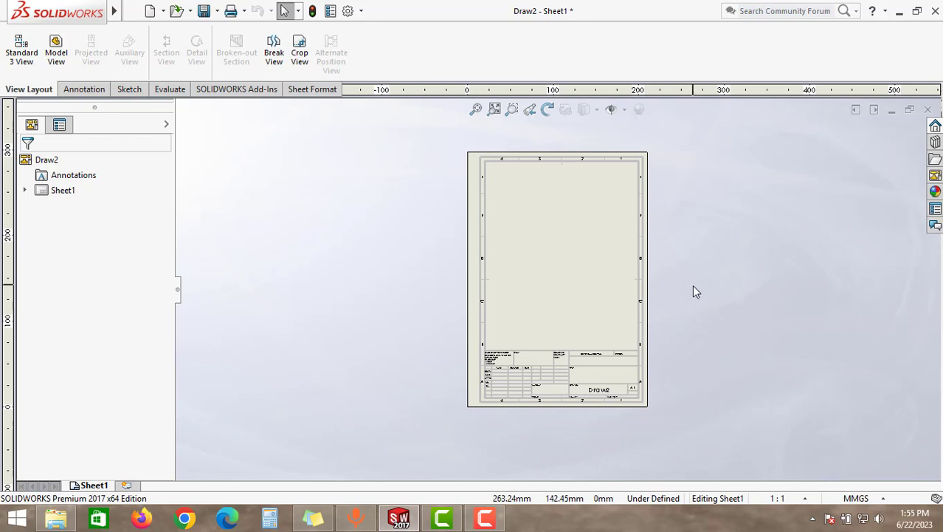
mouse_move(700, 295)
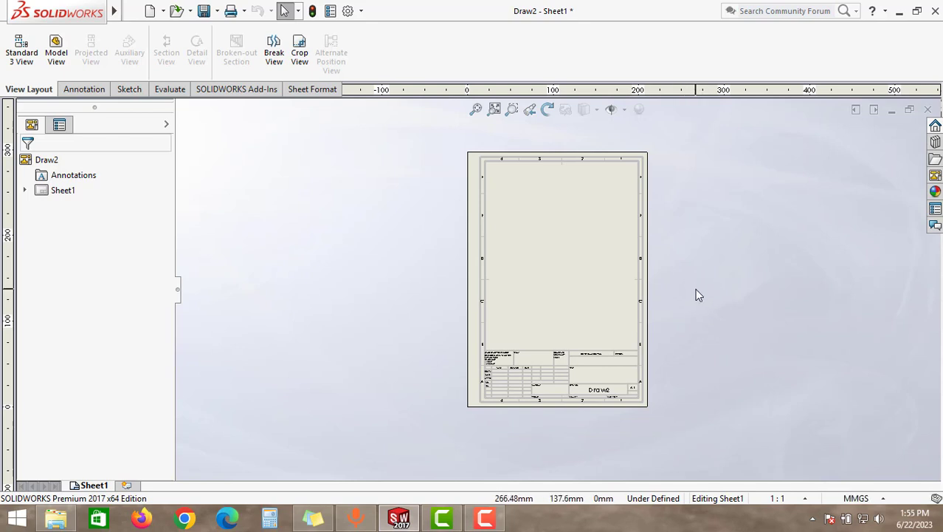
mouse_move(711, 290)
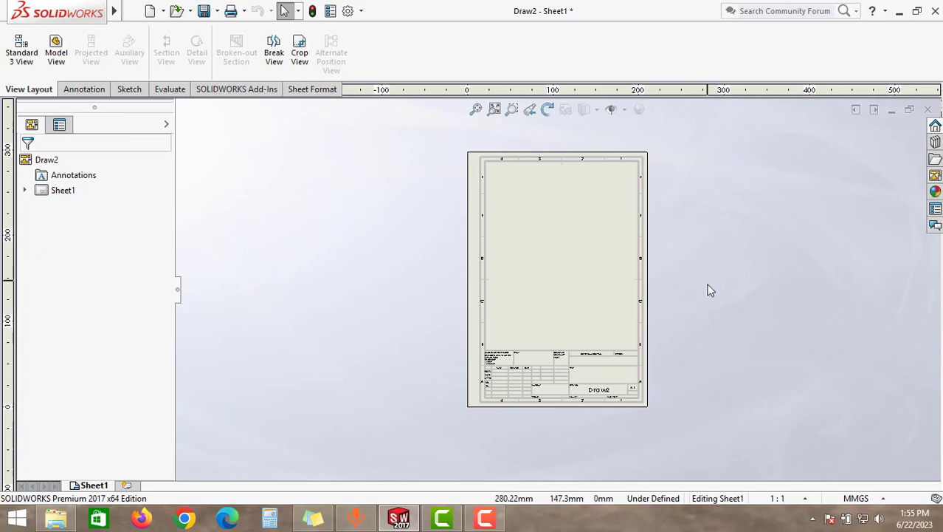
mouse_move(710, 288)
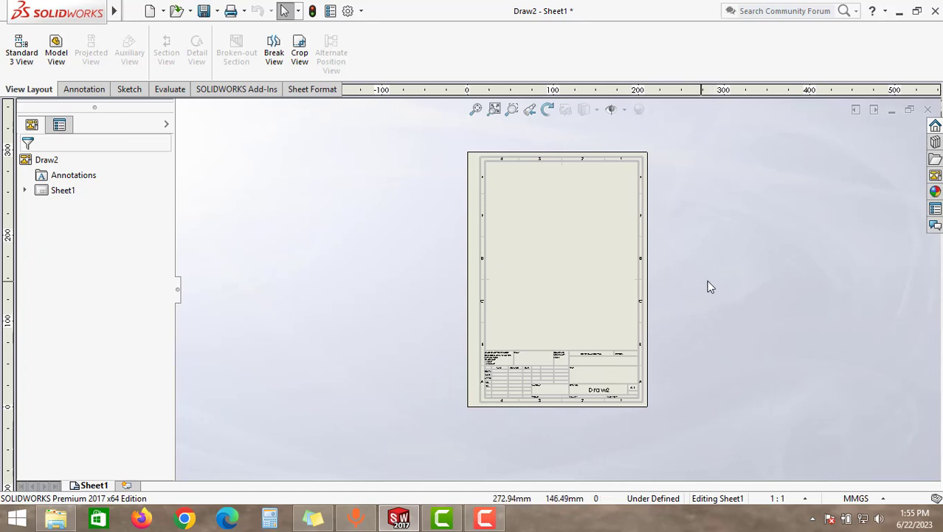
mouse_move(714, 310)
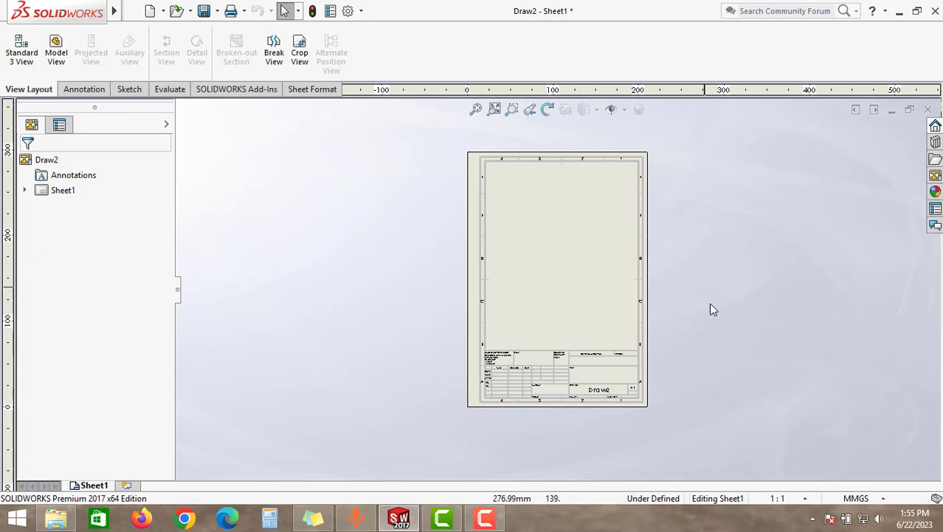